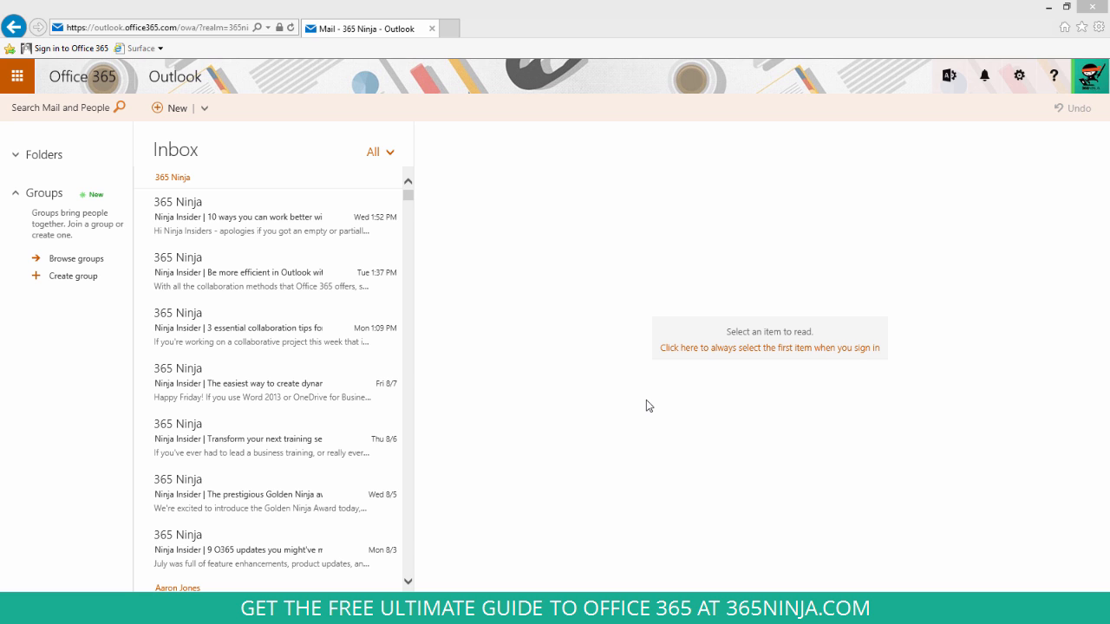
mouse_move(620, 393)
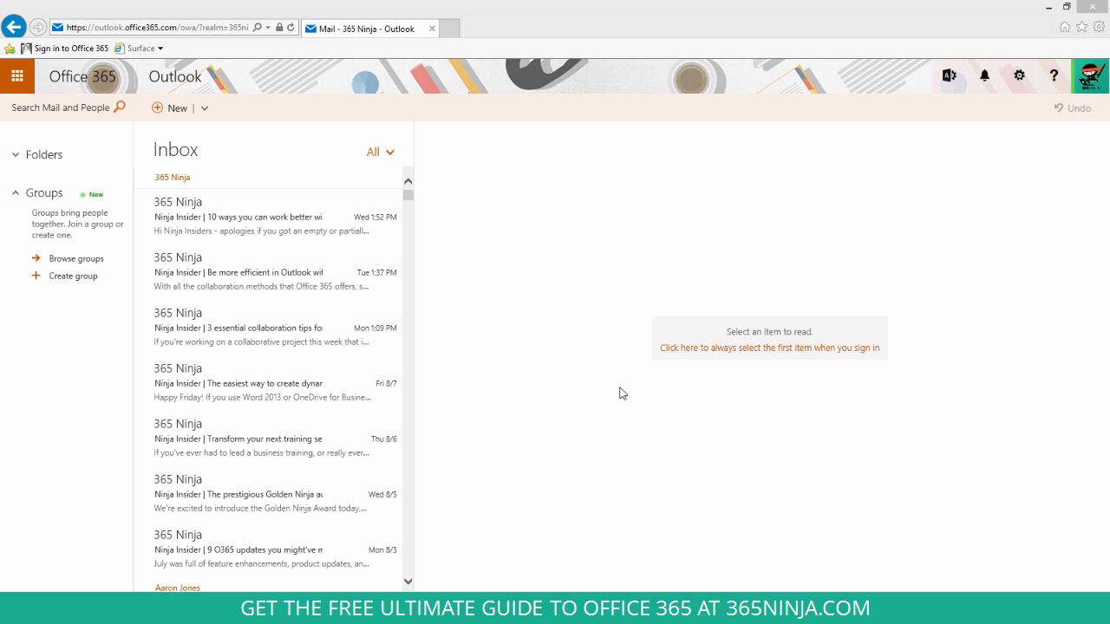
Open the newest 365 Ninja newsletter about working better with OneDrive for Business.
click(260, 217)
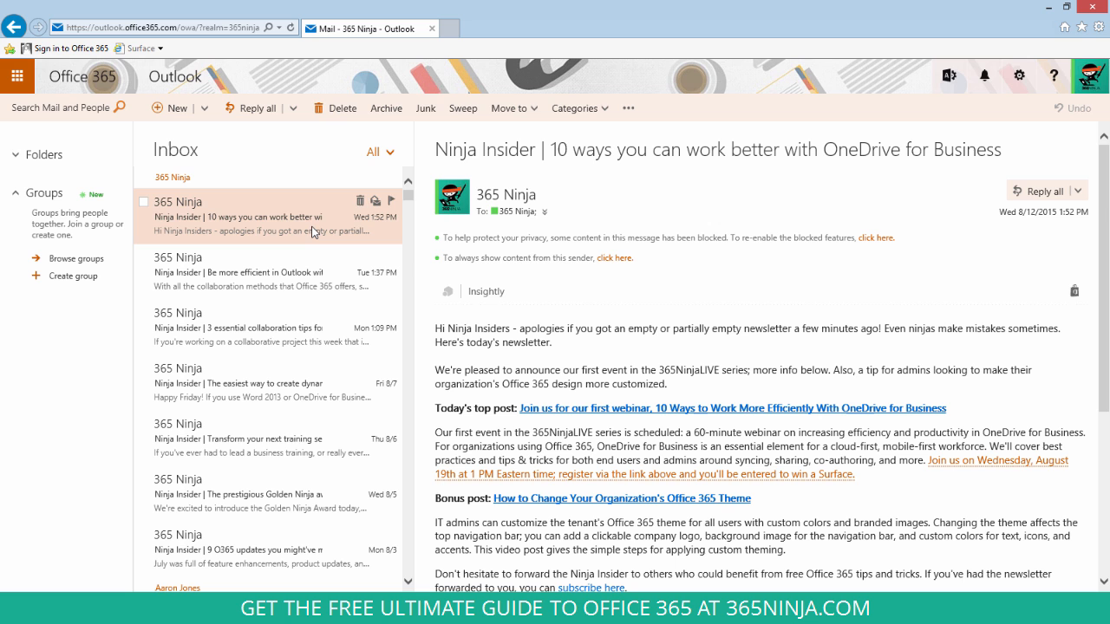
Bring up Sweep for the 365 Ninja sender and choose deleting all its Inbox messages.
click(463, 107)
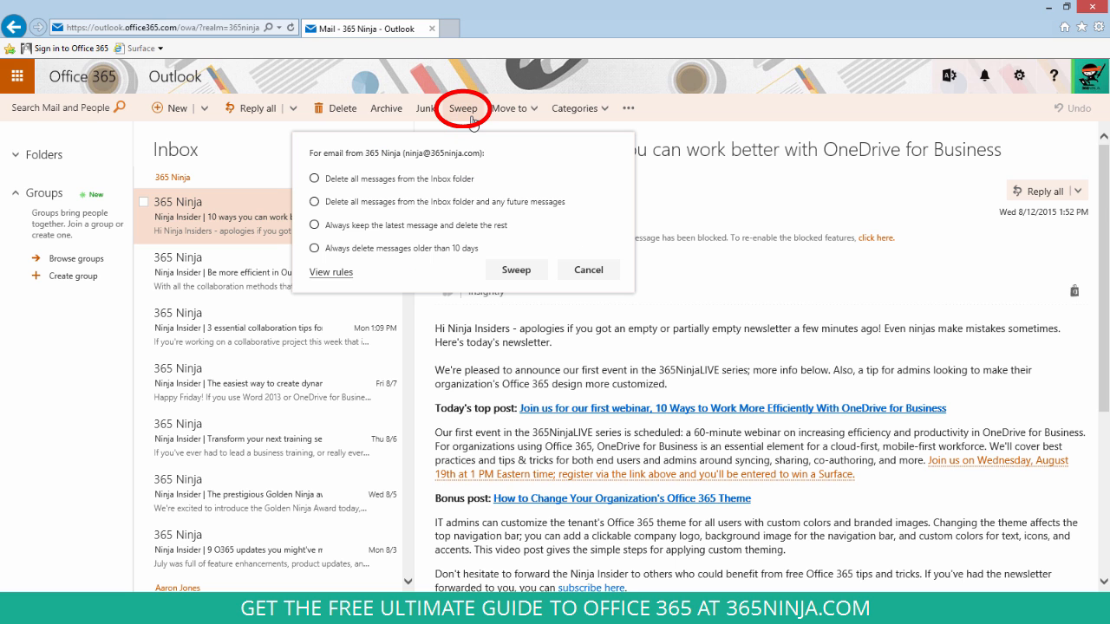
click(314, 179)
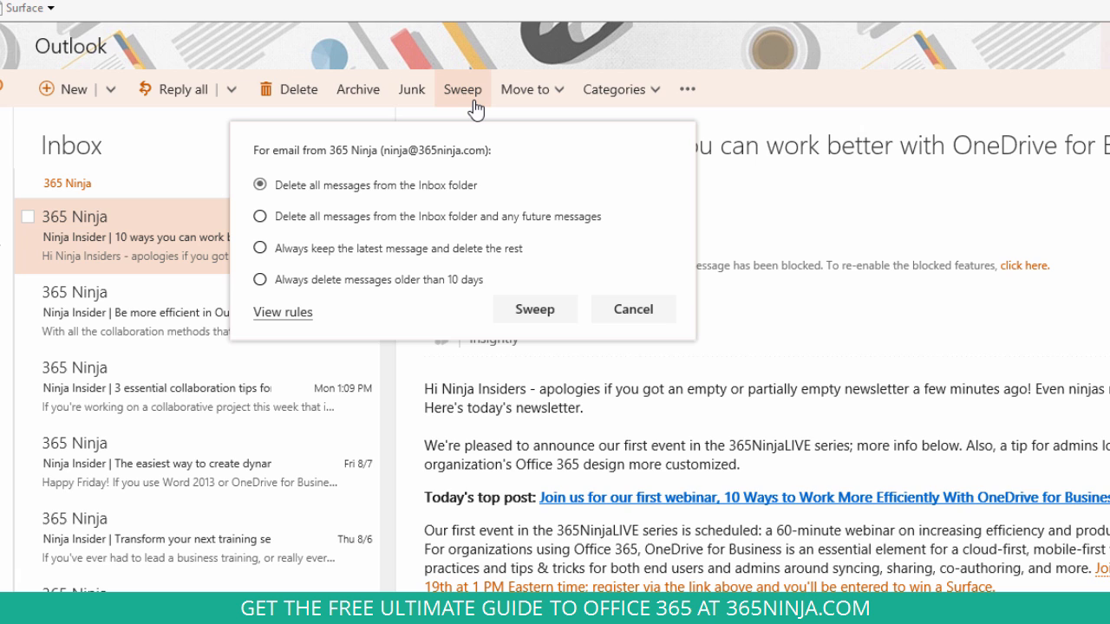
mouse_move(449, 287)
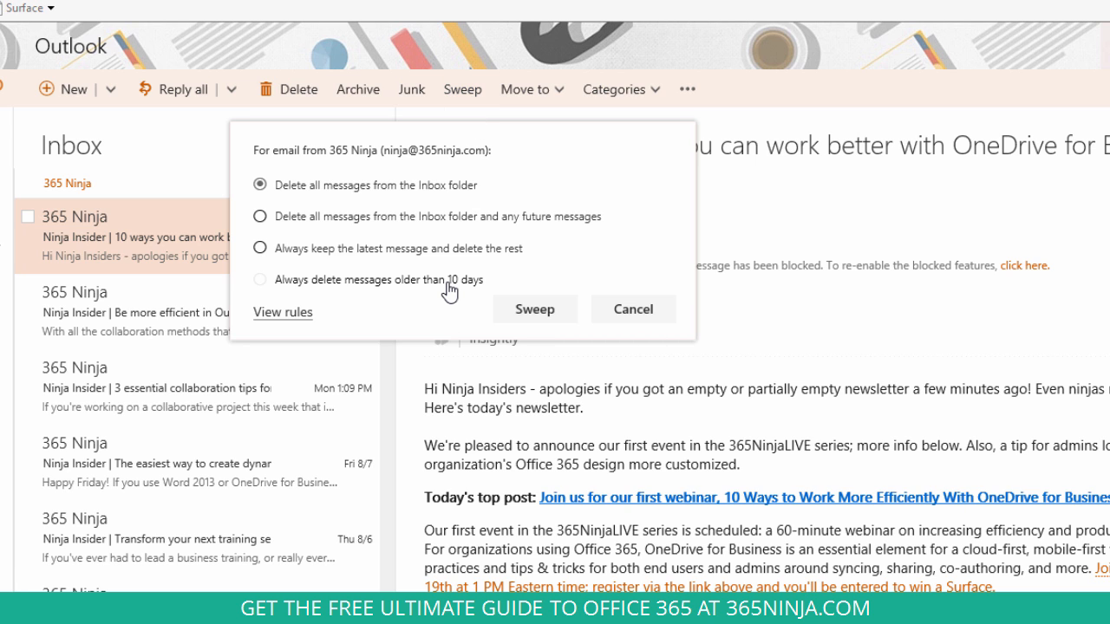
Choose 'Always delete messages older than 10 days' and run the sweep.
click(259, 279)
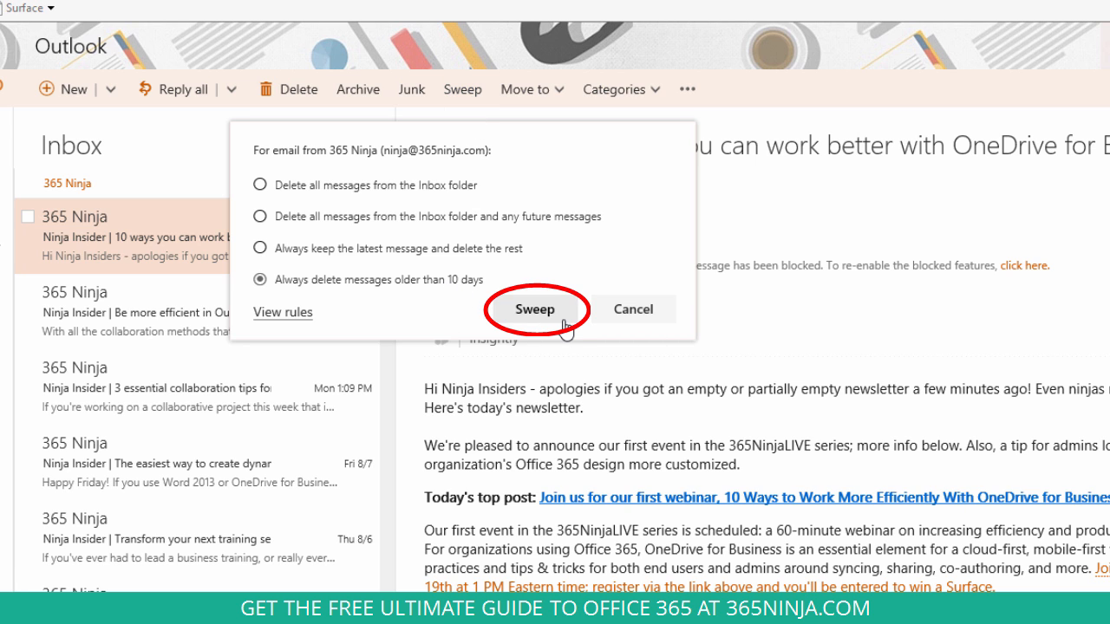
click(534, 309)
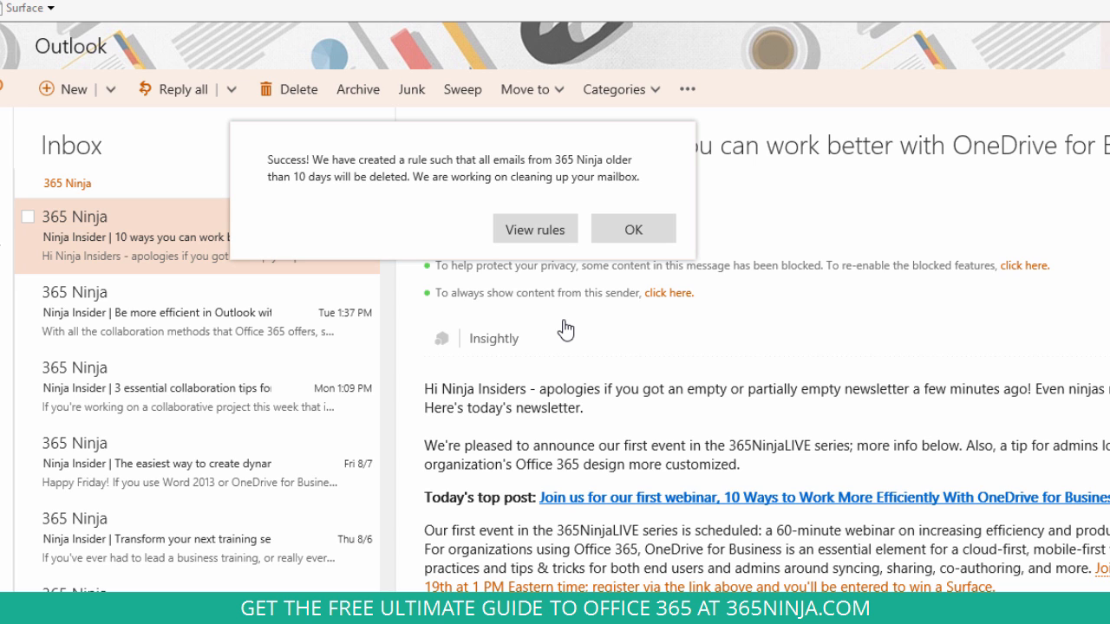
mouse_move(535, 229)
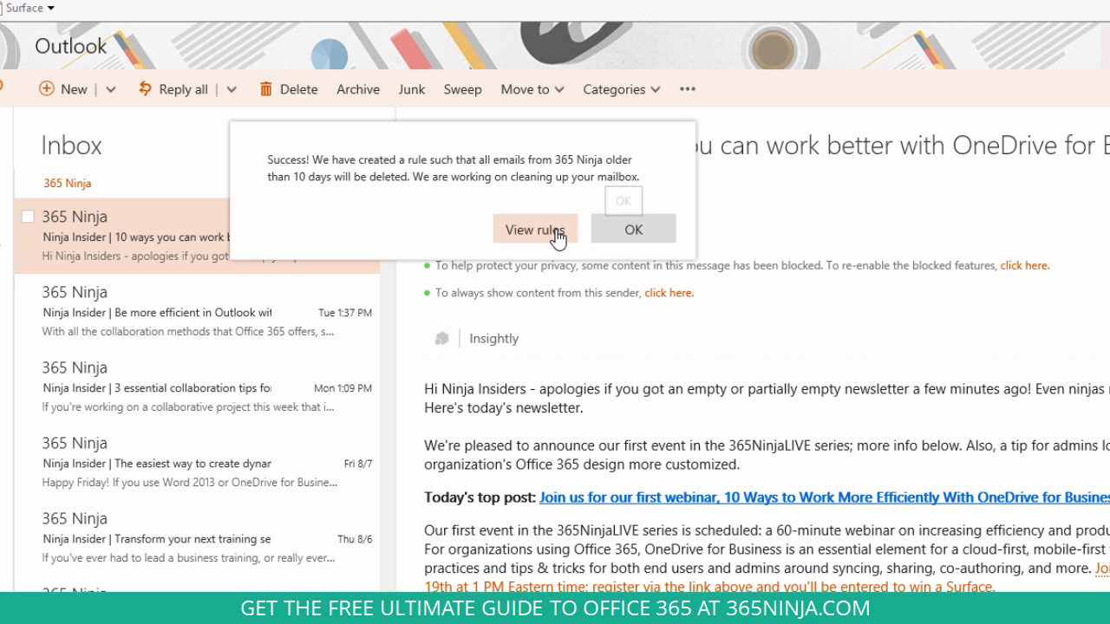
mouse_move(612, 241)
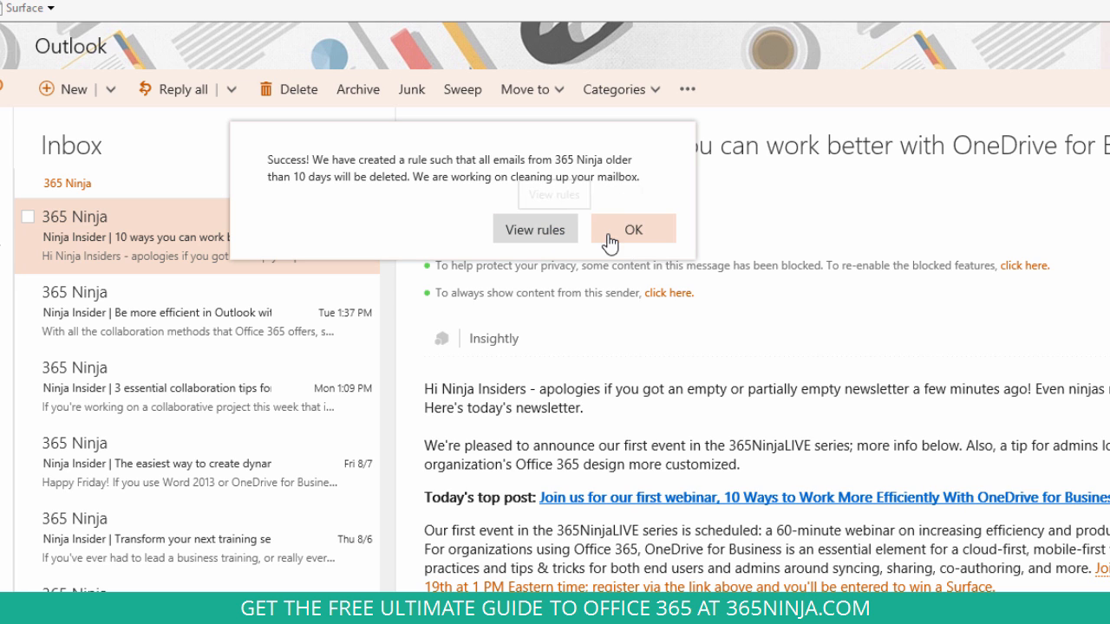
Dismiss the success message and view the 'Messages from 365 Ninja' rule under sweep rules.
click(632, 229)
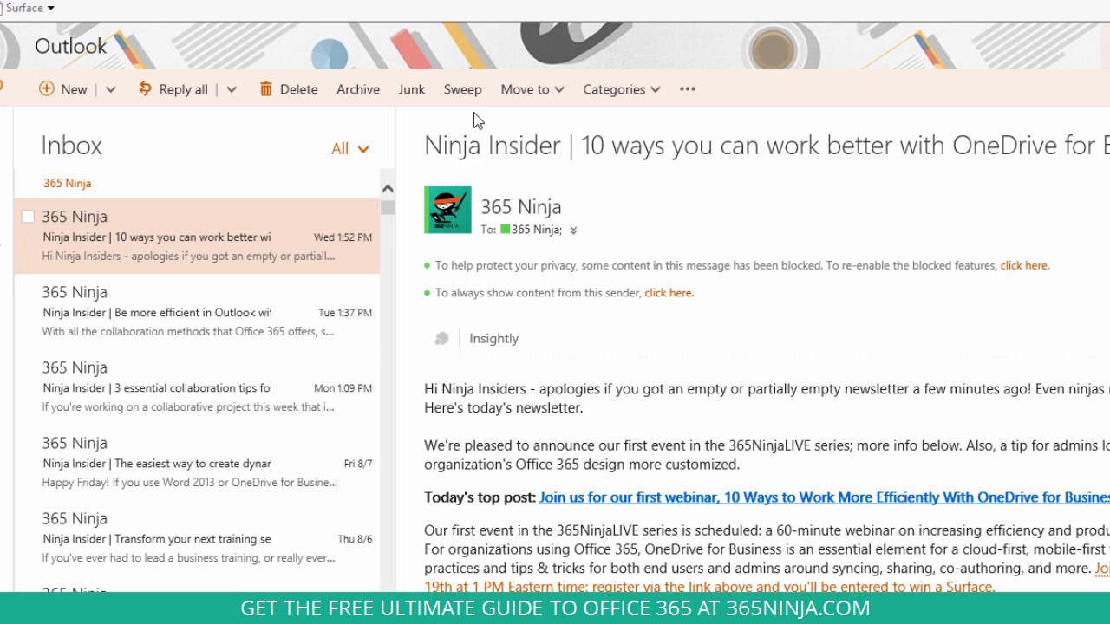
click(462, 88)
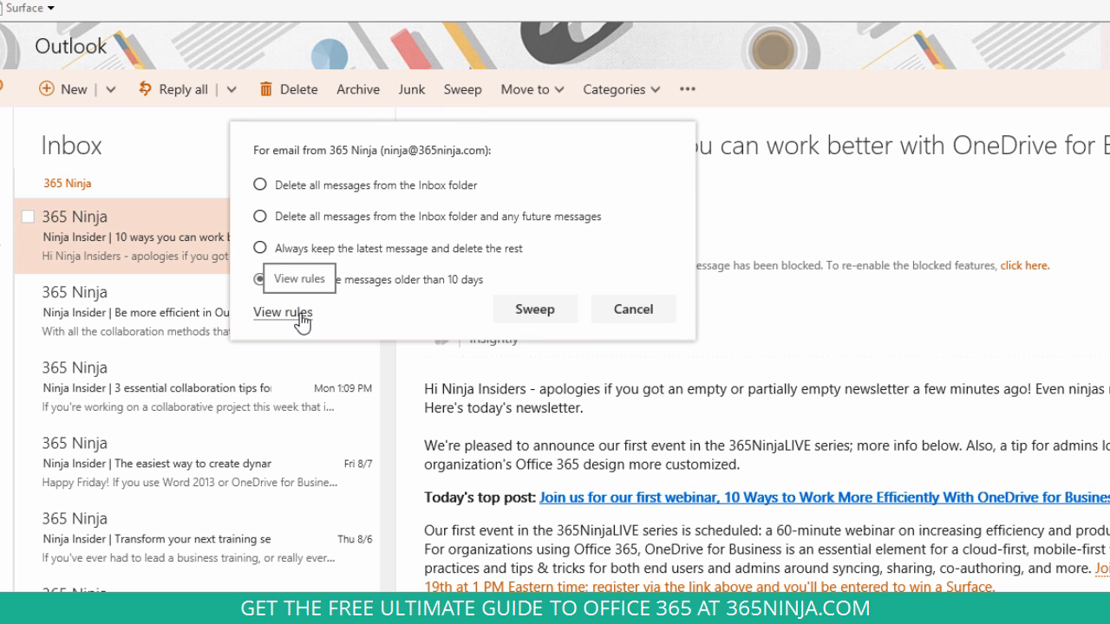
click(283, 312)
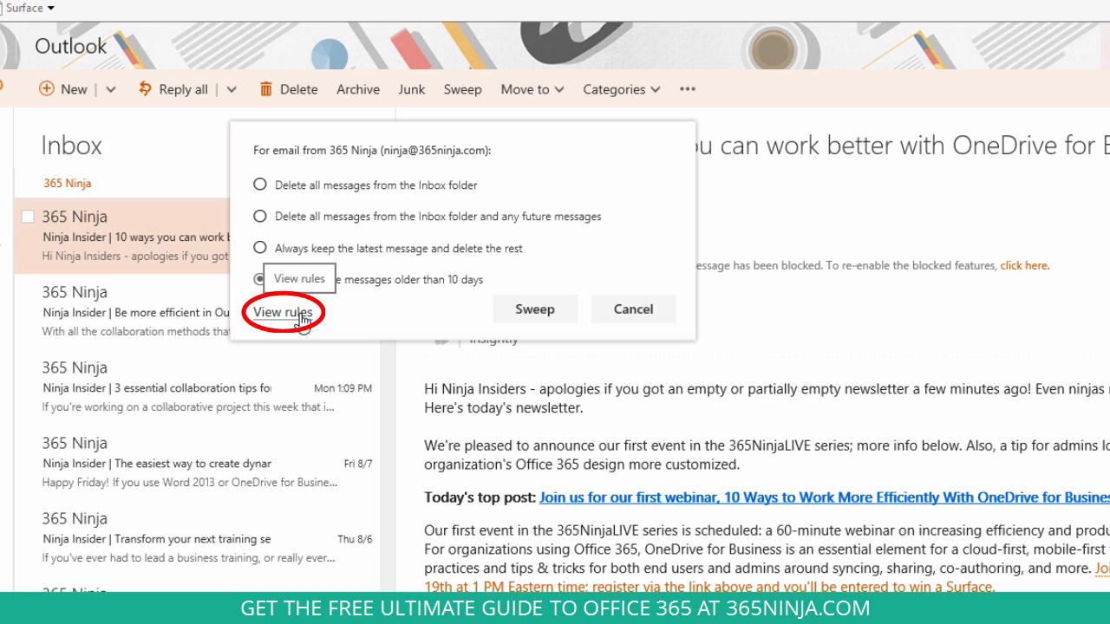
click(281, 312)
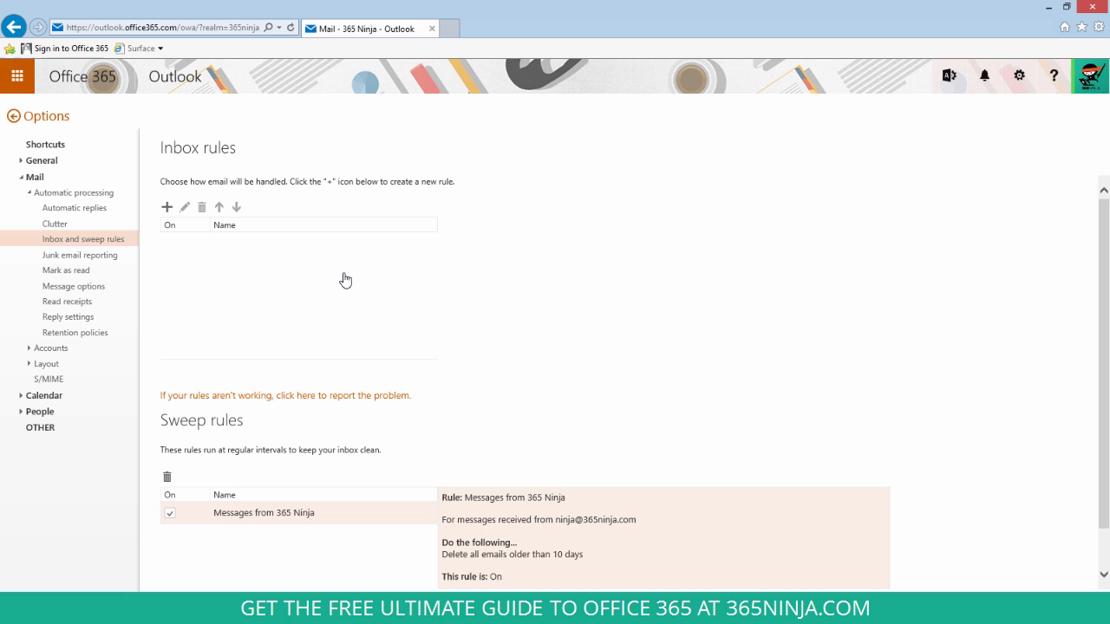
Delete the 'Messages from 365 Ninja' sweep rule and confirm with Yes.
scroll(down, 3)
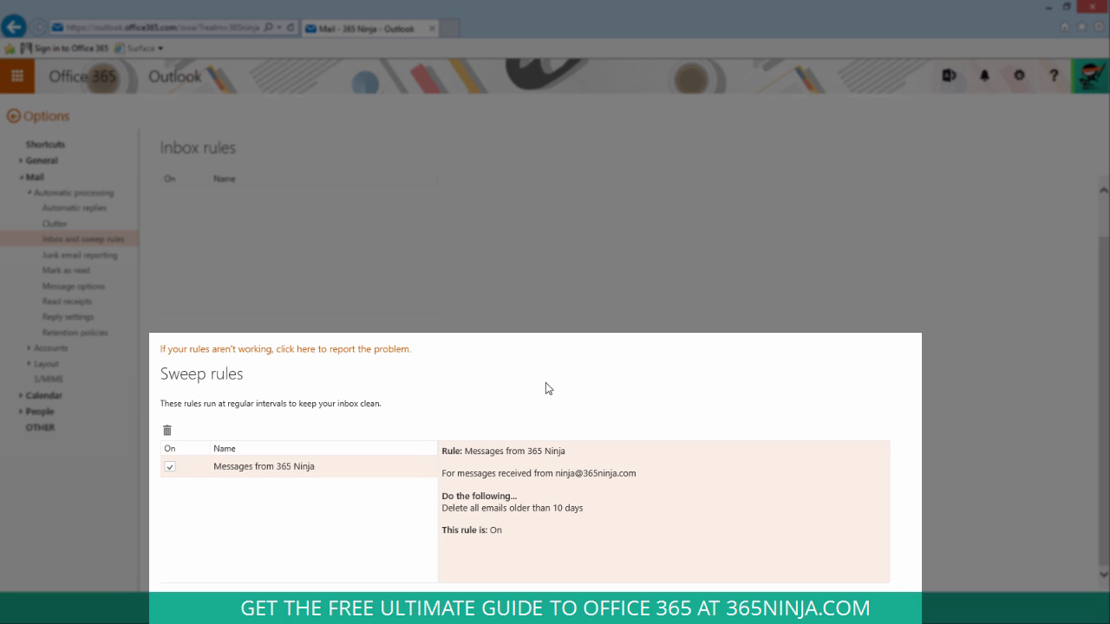
mouse_move(632, 404)
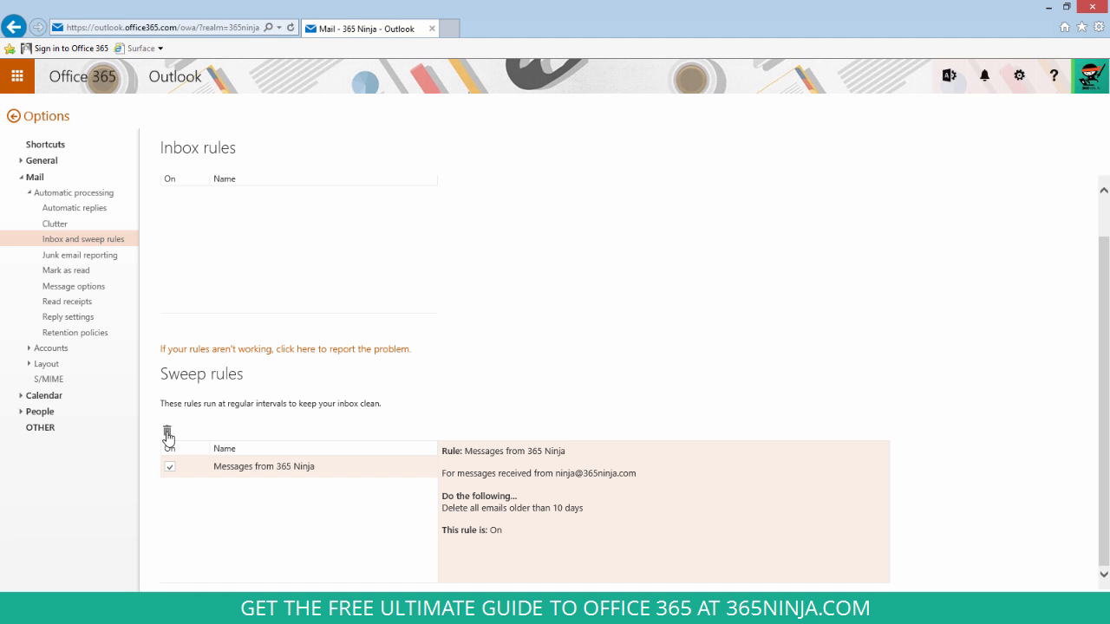
click(167, 432)
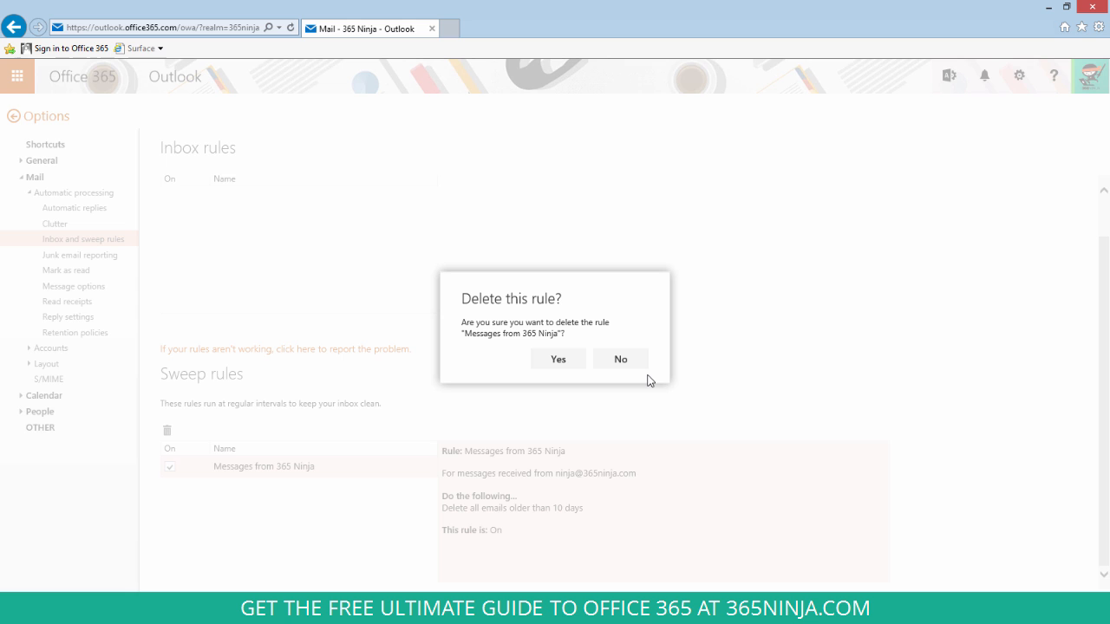
click(557, 359)
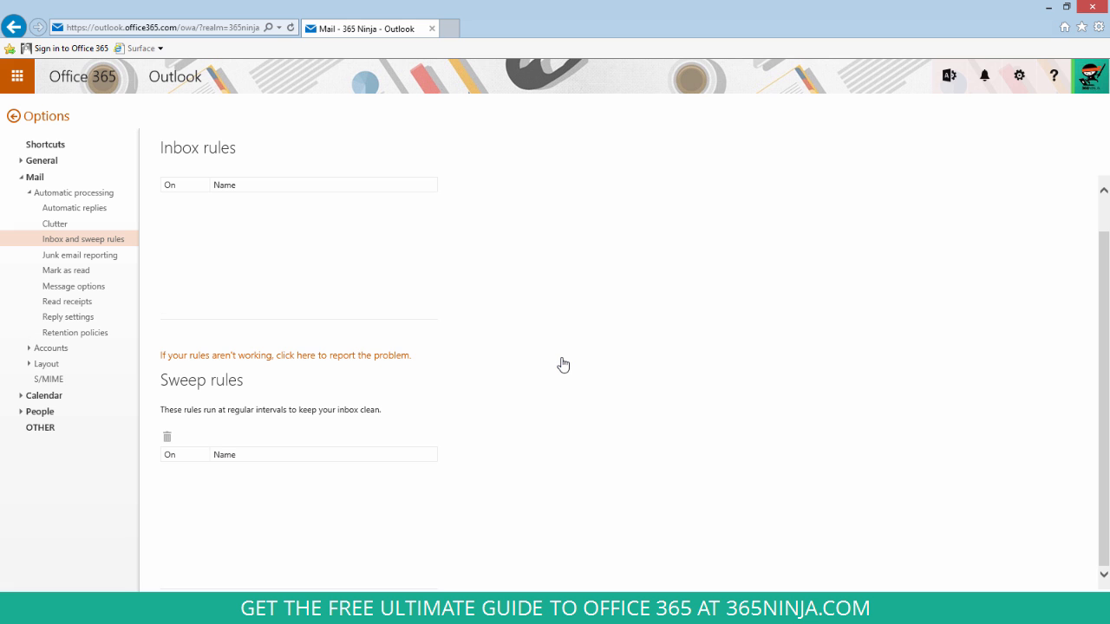